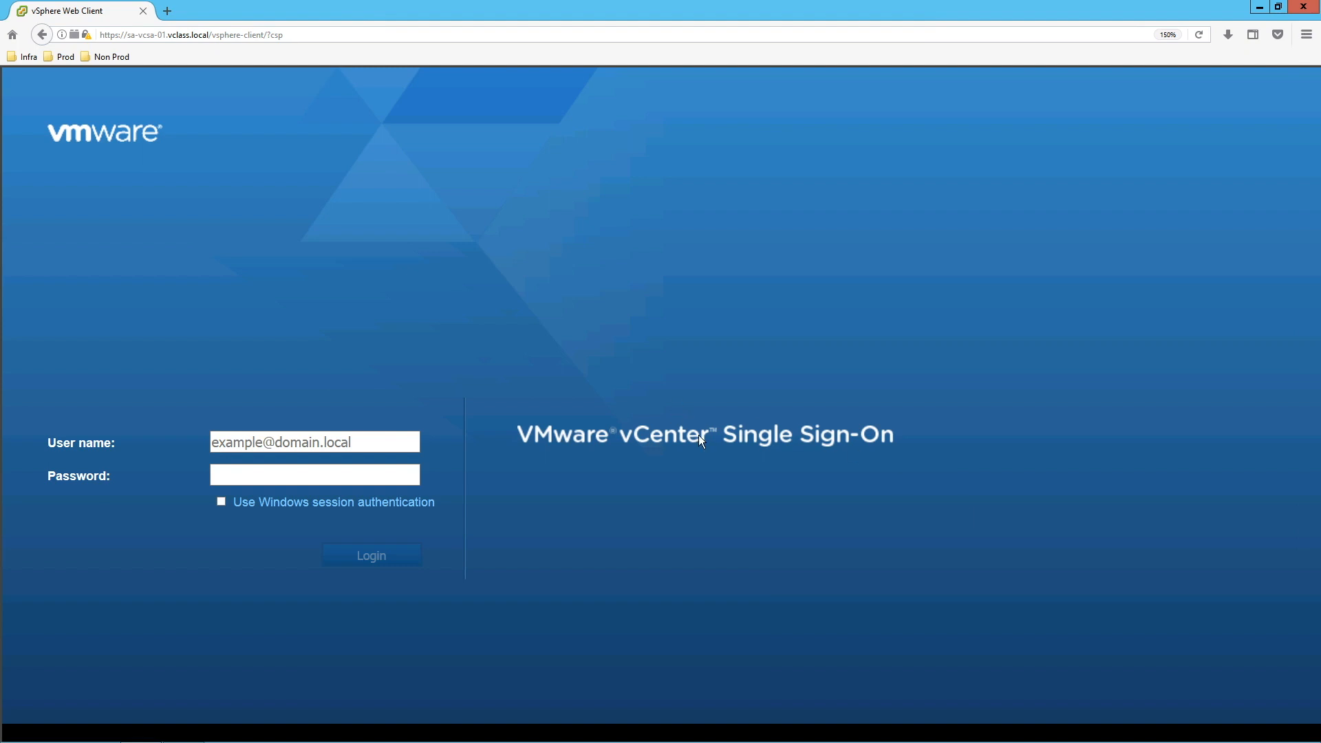
Sign in to vCenter as the administrator account to reach the inventory tree
{"action": "left_click", "coordinate": [314, 442]}
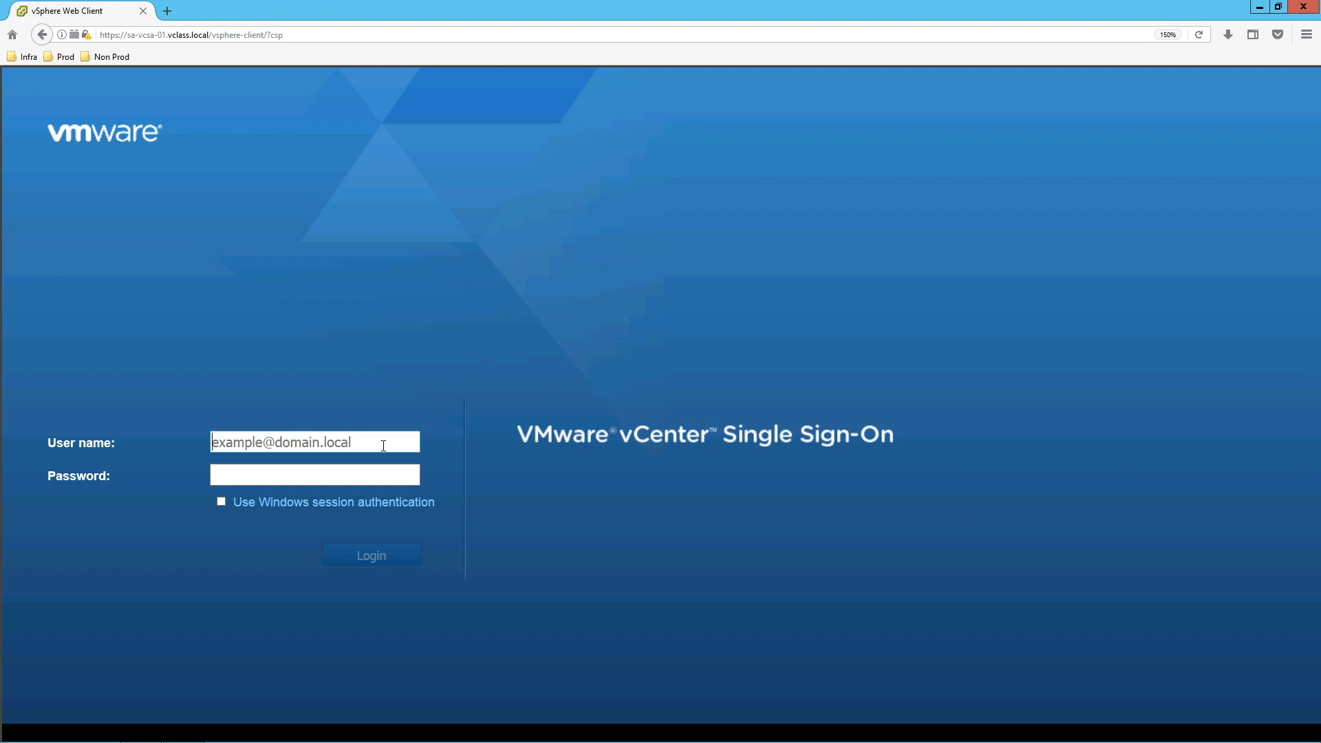
{"action": "type", "text": "administrator@vsphere.local"}
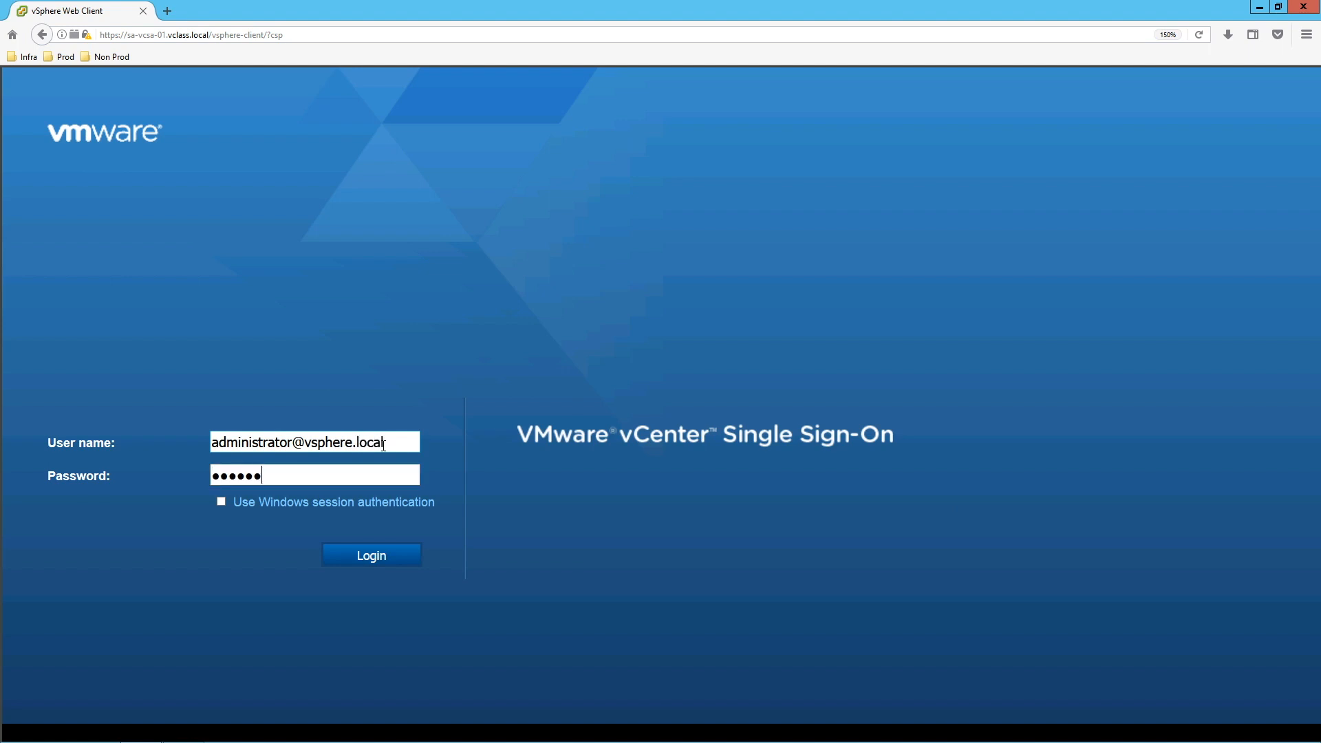
{"action": "left_click", "coordinate": [370, 554]}
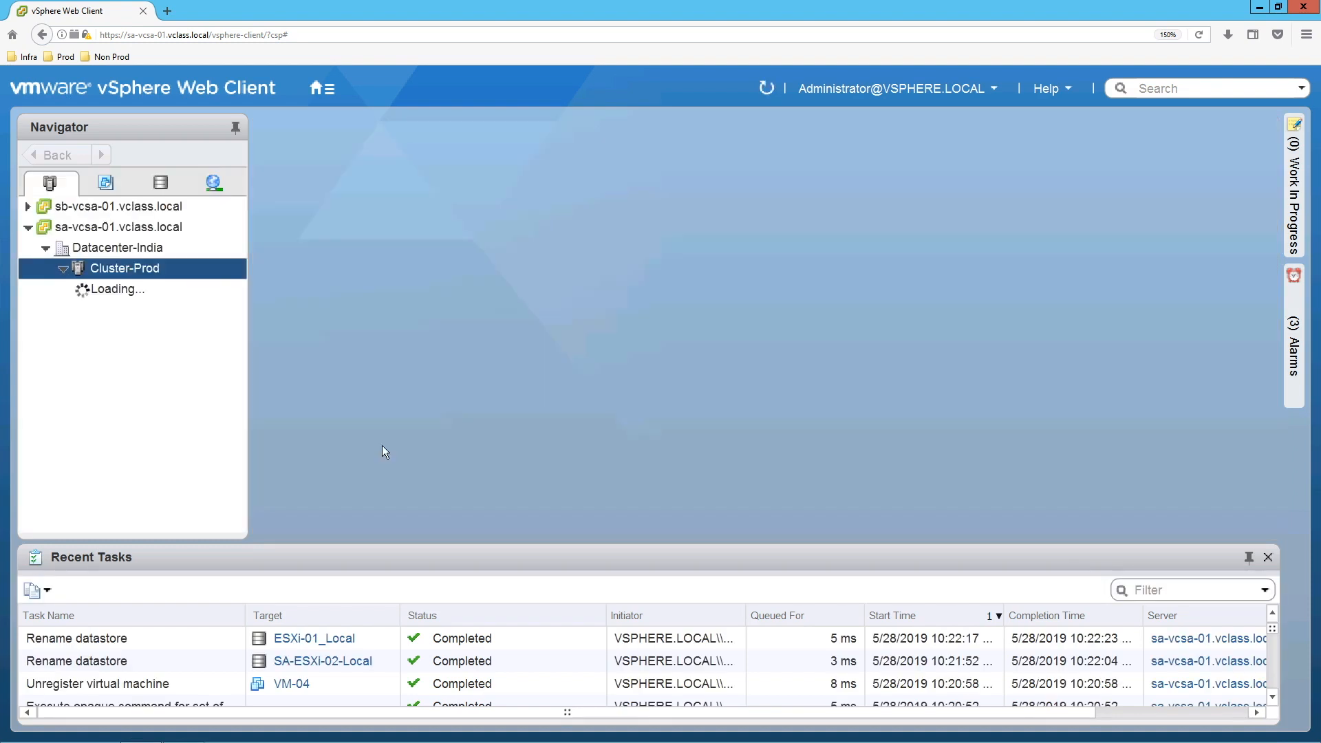
Select Cluster-Prod in the Navigator and show its details
{"action": "left_click", "coordinate": [126, 269]}
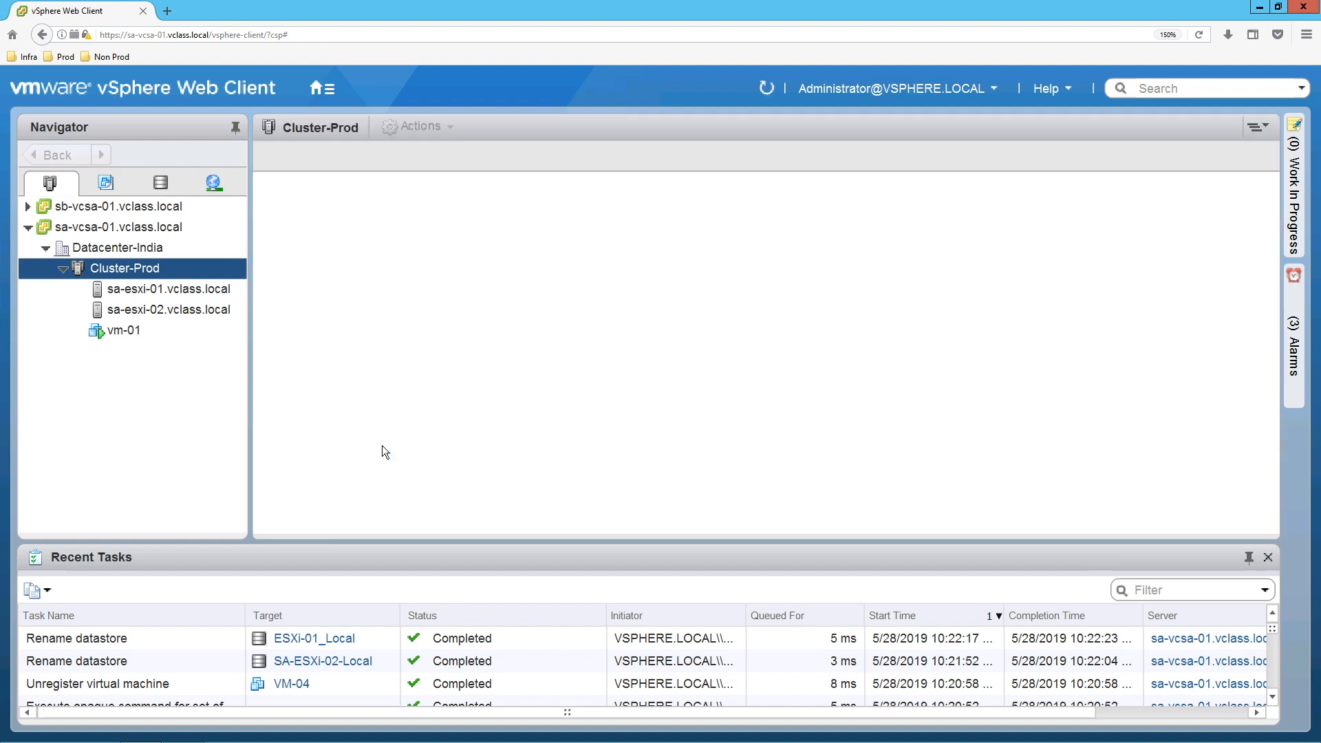
{"action": "left_click", "coordinate": [125, 269]}
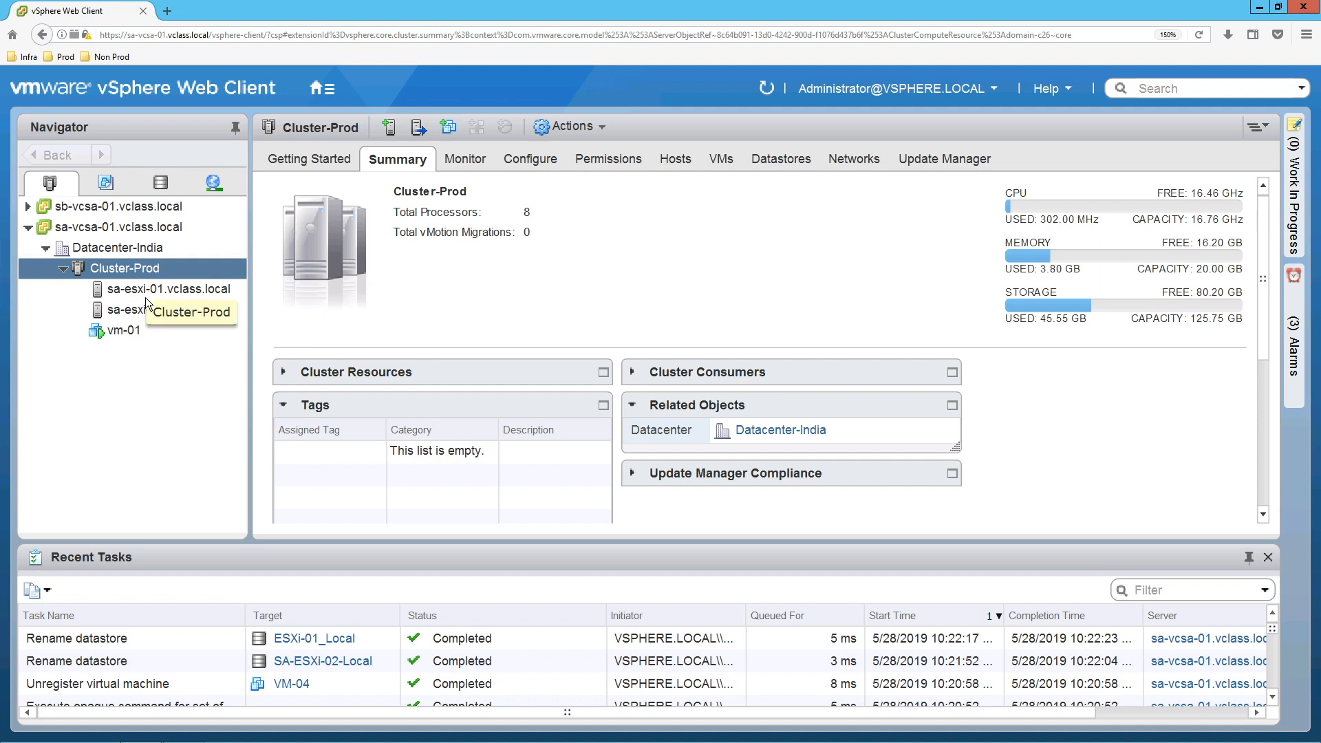
{"action": "left_click", "coordinate": [170, 310]}
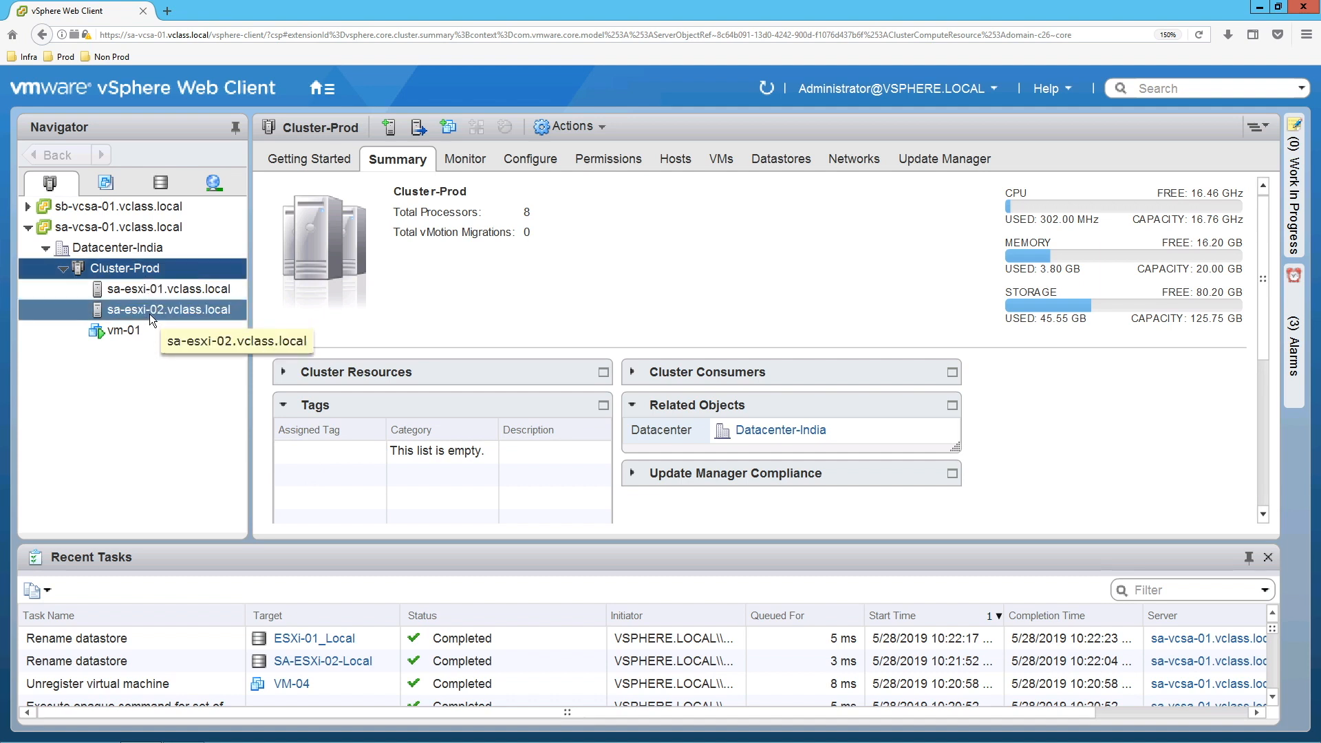
{"action": "left_click", "coordinate": [127, 269]}
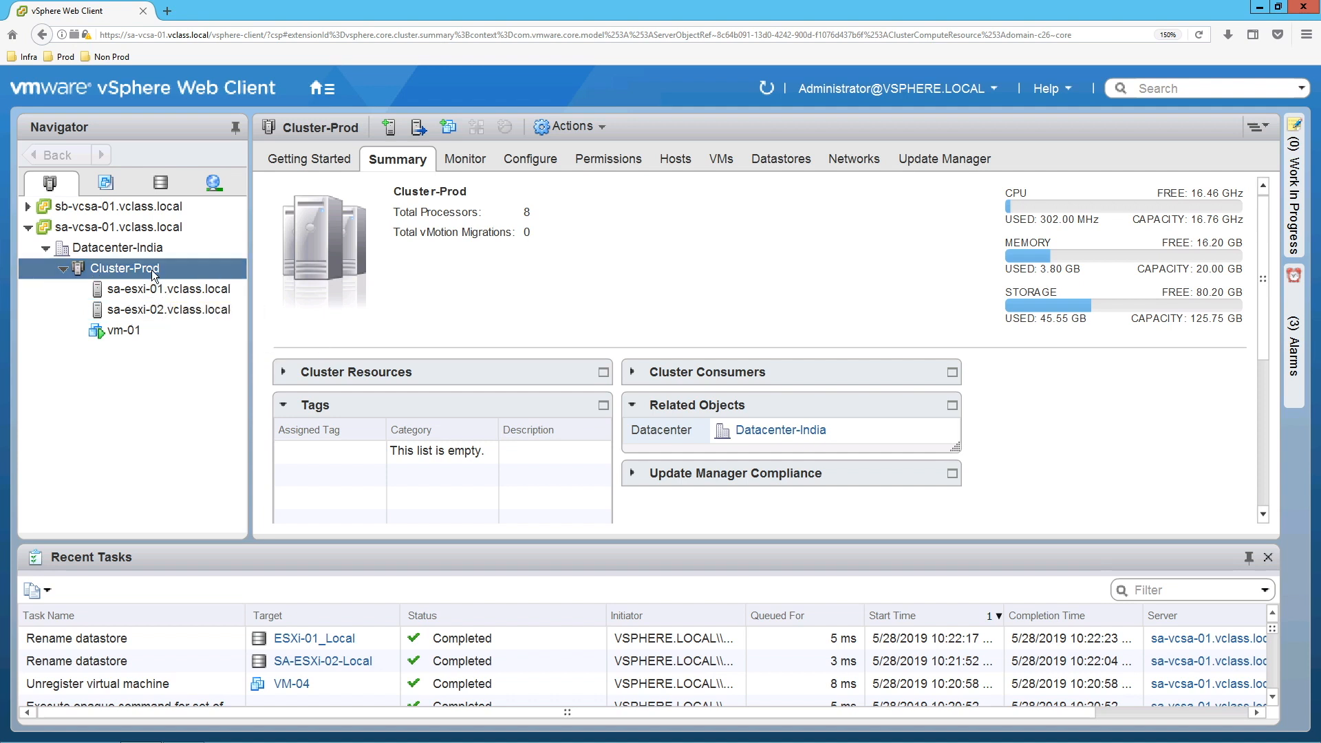
{"action": "mouse_move", "coordinate": [508, 211]}
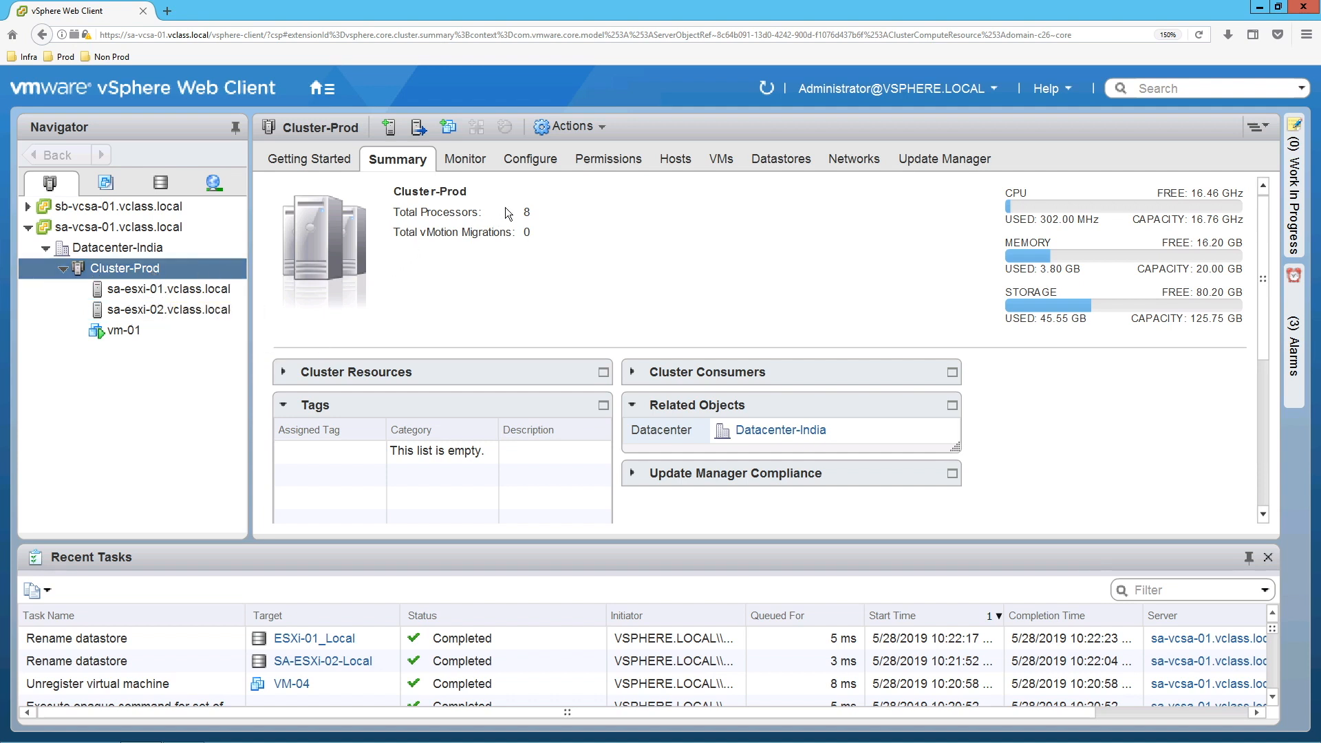
Reach Cluster-Prod's vSphere DRS configuration and start editing the cluster settings
{"action": "left_click", "coordinate": [526, 159]}
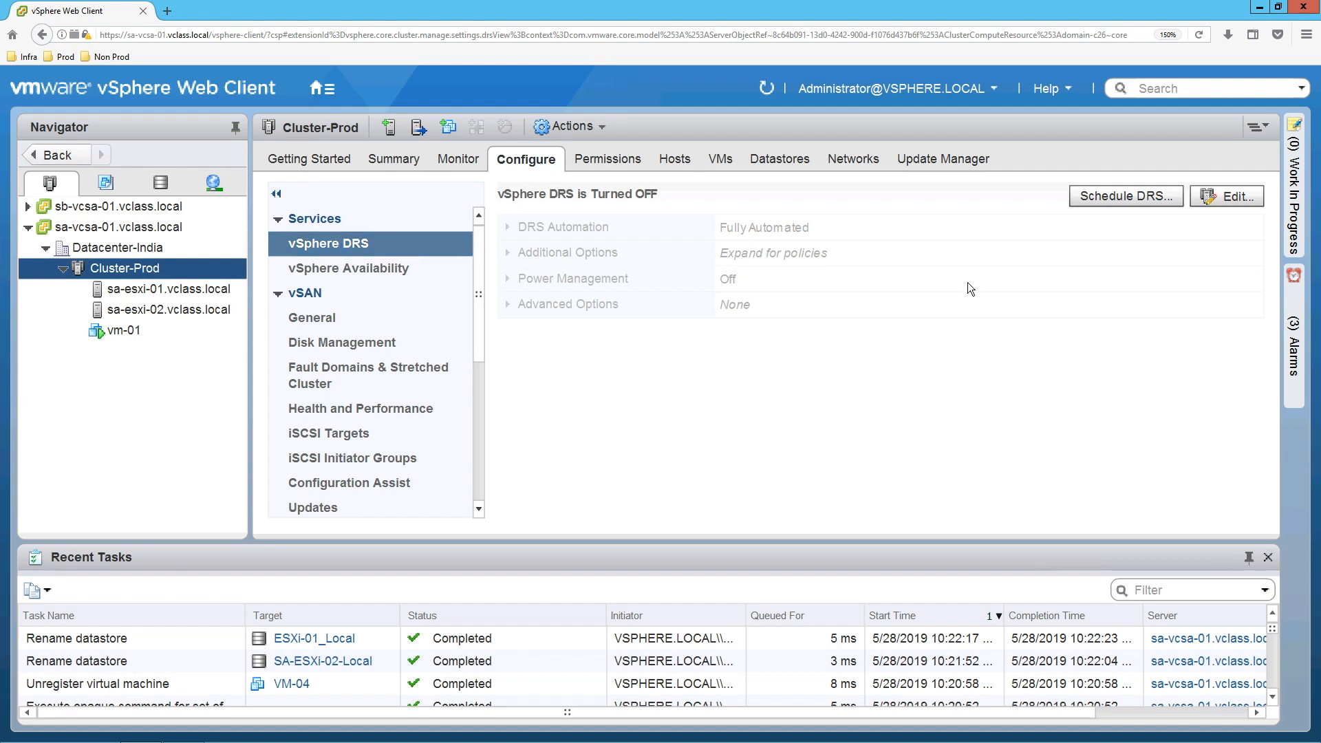
{"action": "left_click", "coordinate": [1232, 195]}
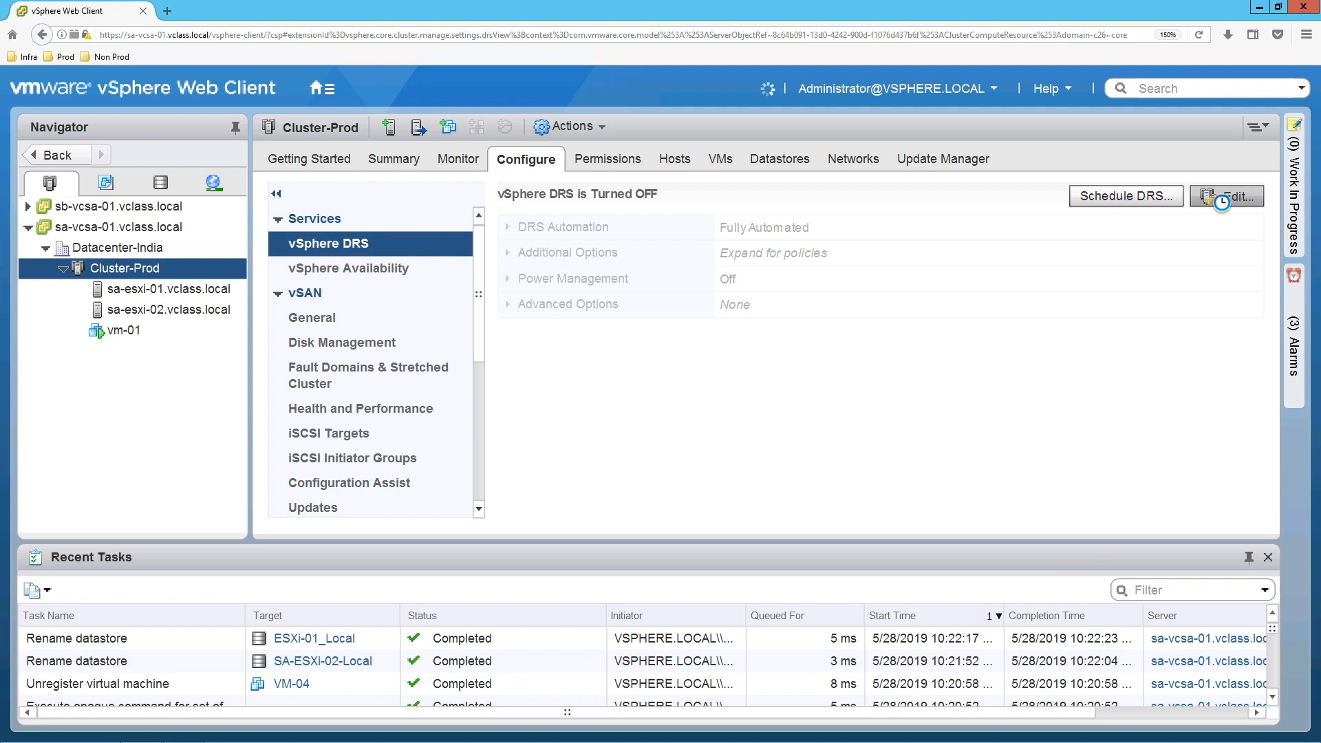
{"action": "left_click", "coordinate": [1226, 196]}
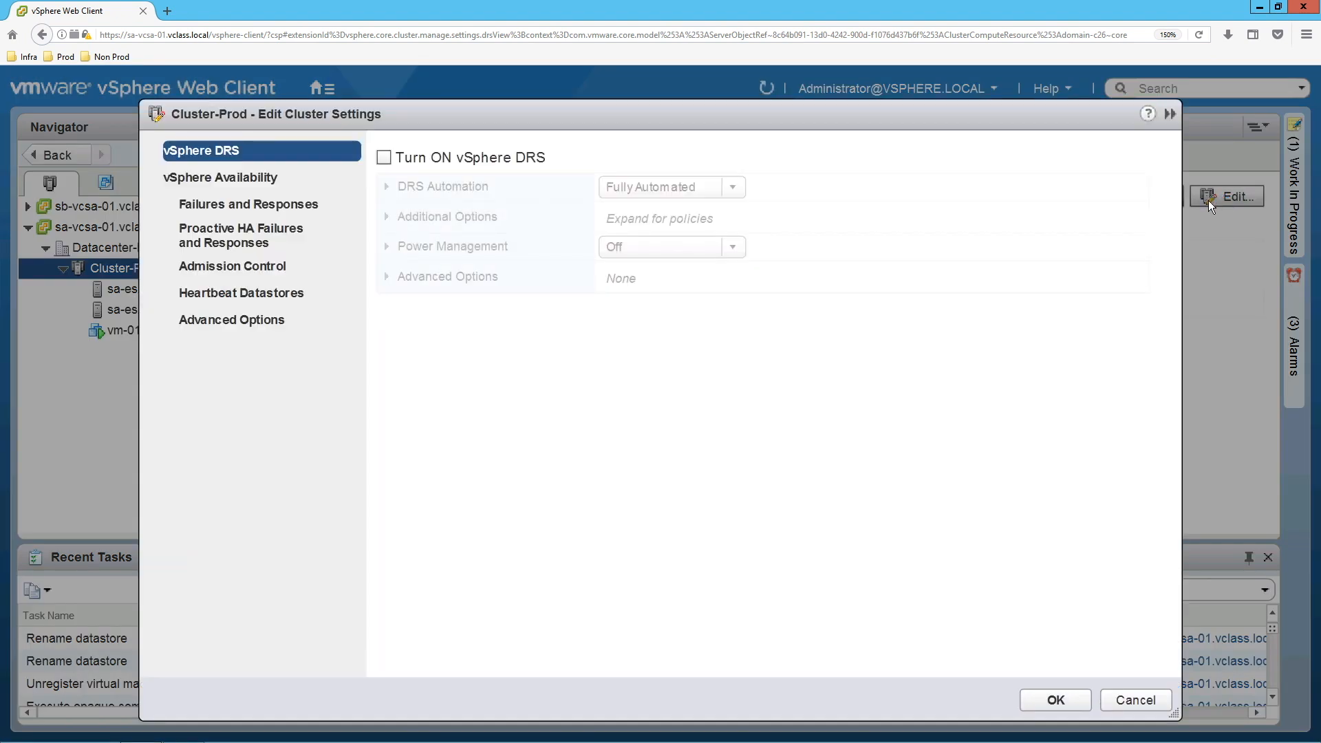
{"action": "mouse_move", "coordinate": [1065, 200]}
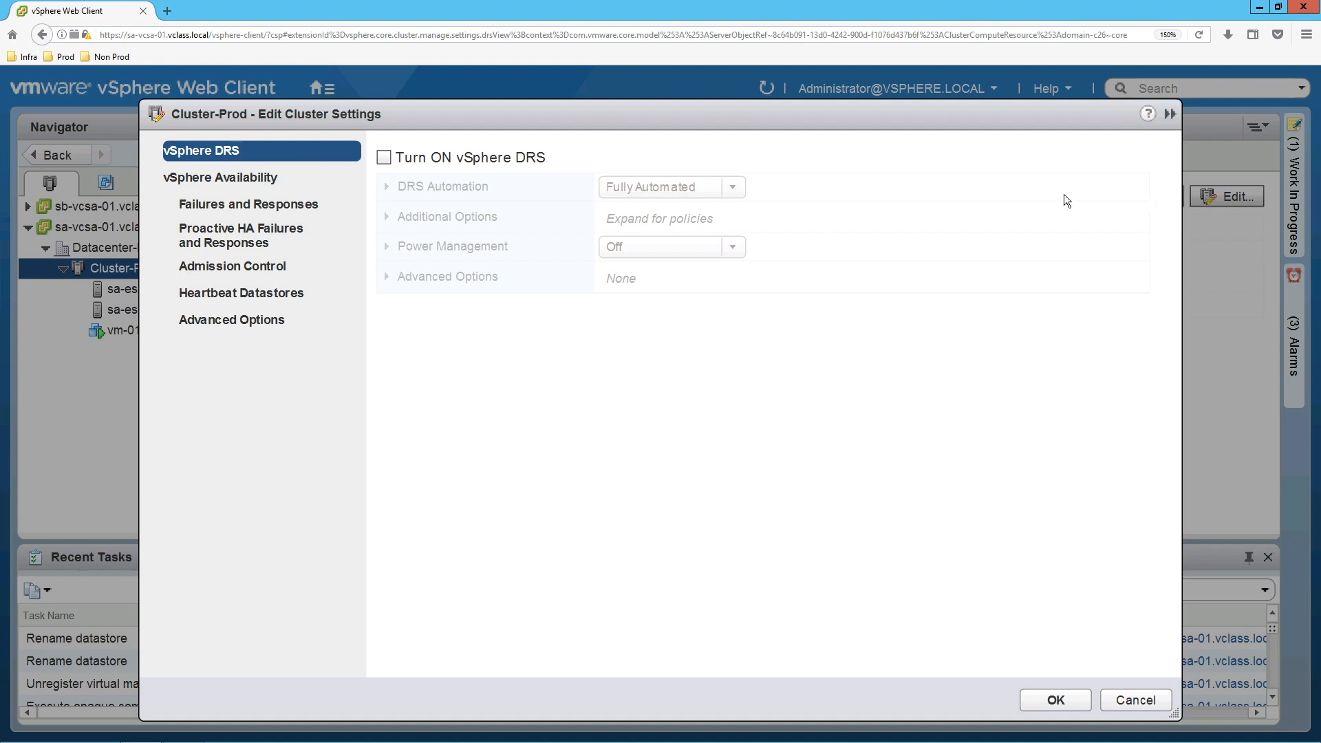
{"action": "mouse_move", "coordinate": [421, 155]}
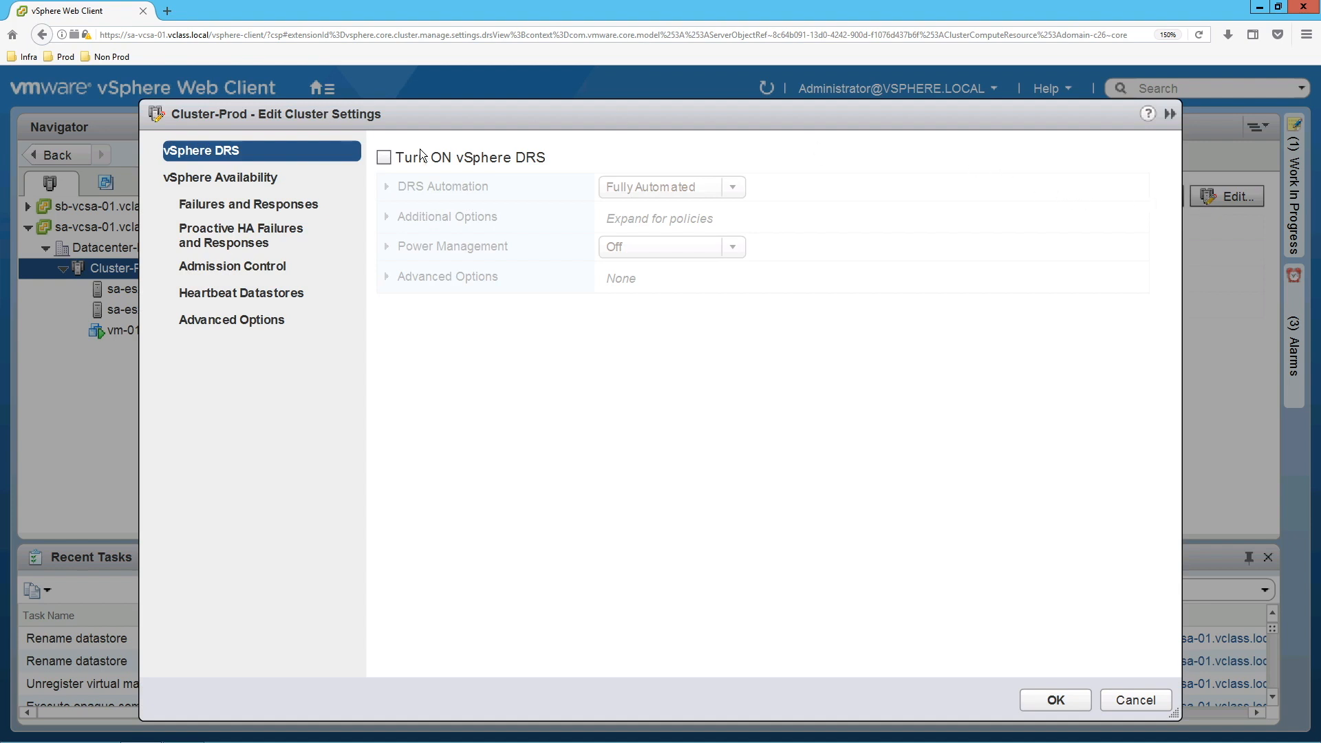
Turn ON vSphere DRS with Fully Automated automation and apply it to Cluster-Prod
{"action": "left_click", "coordinate": [384, 156]}
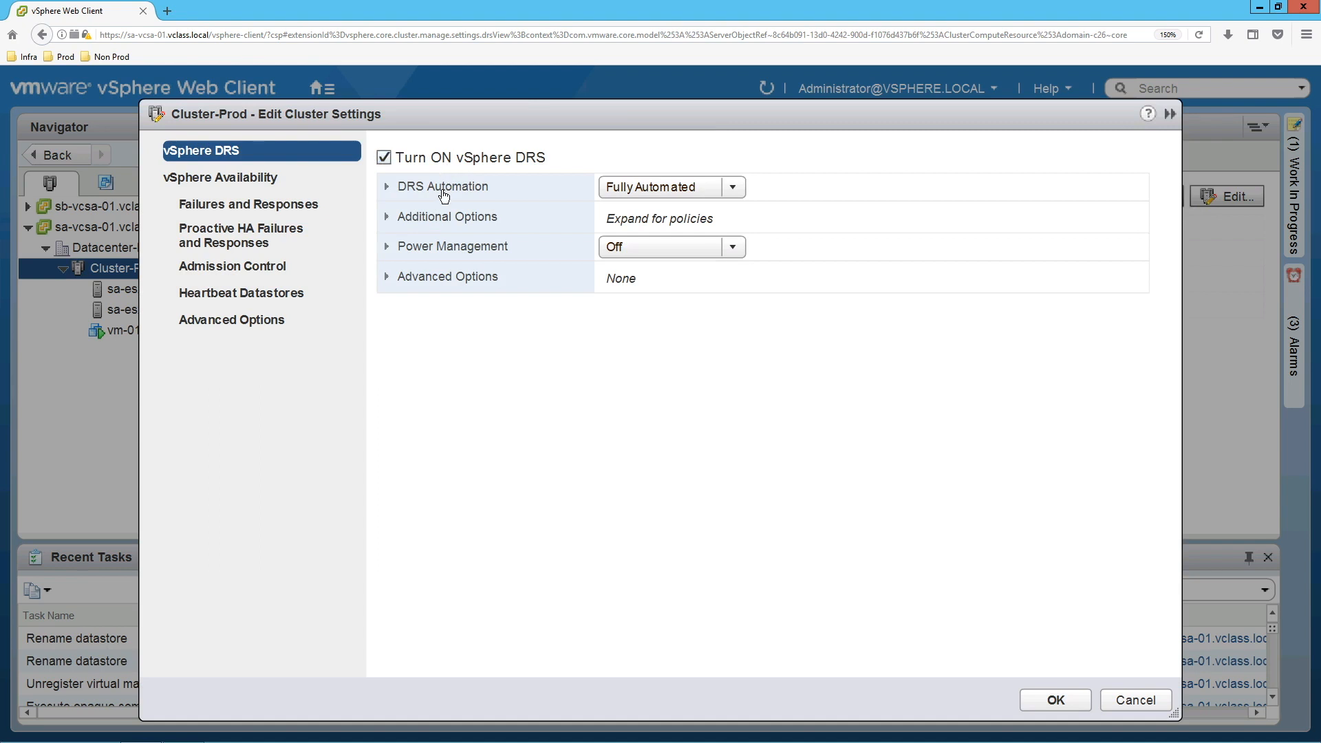
{"action": "mouse_move", "coordinate": [539, 209]}
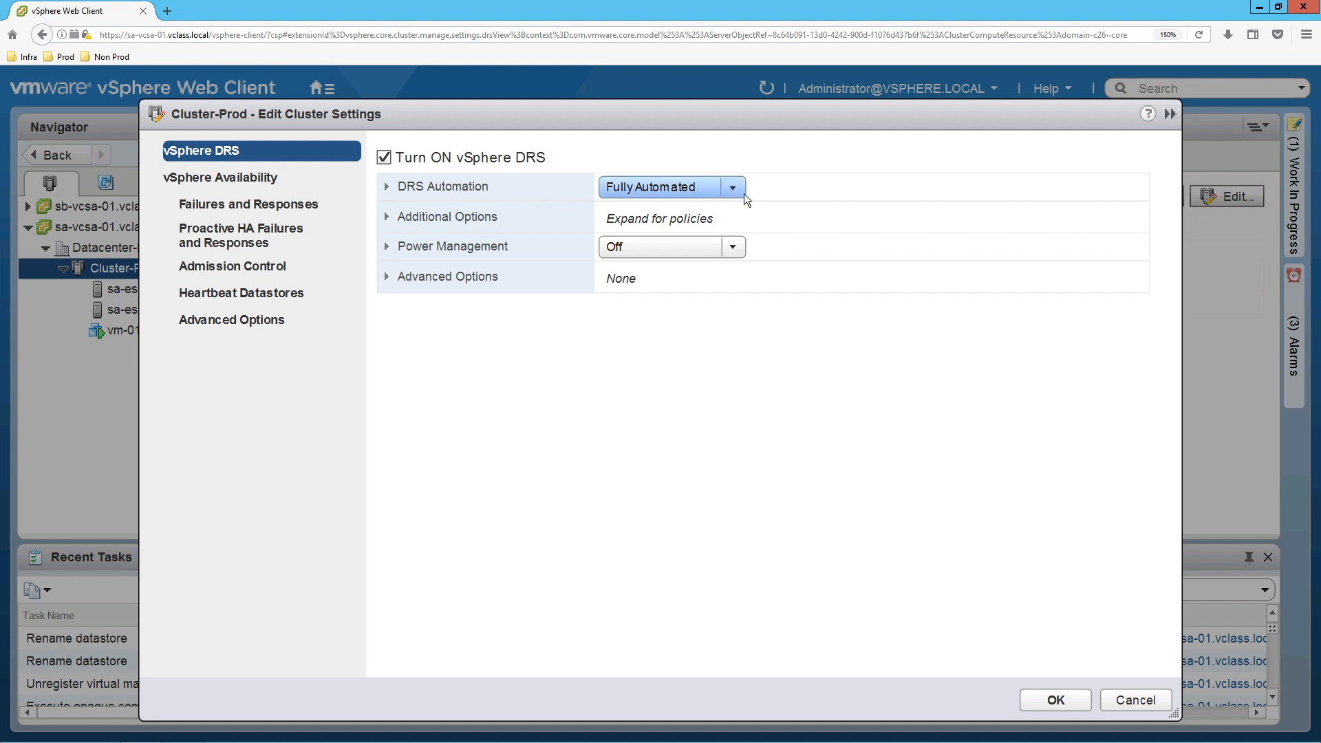
{"action": "left_click", "coordinate": [731, 186]}
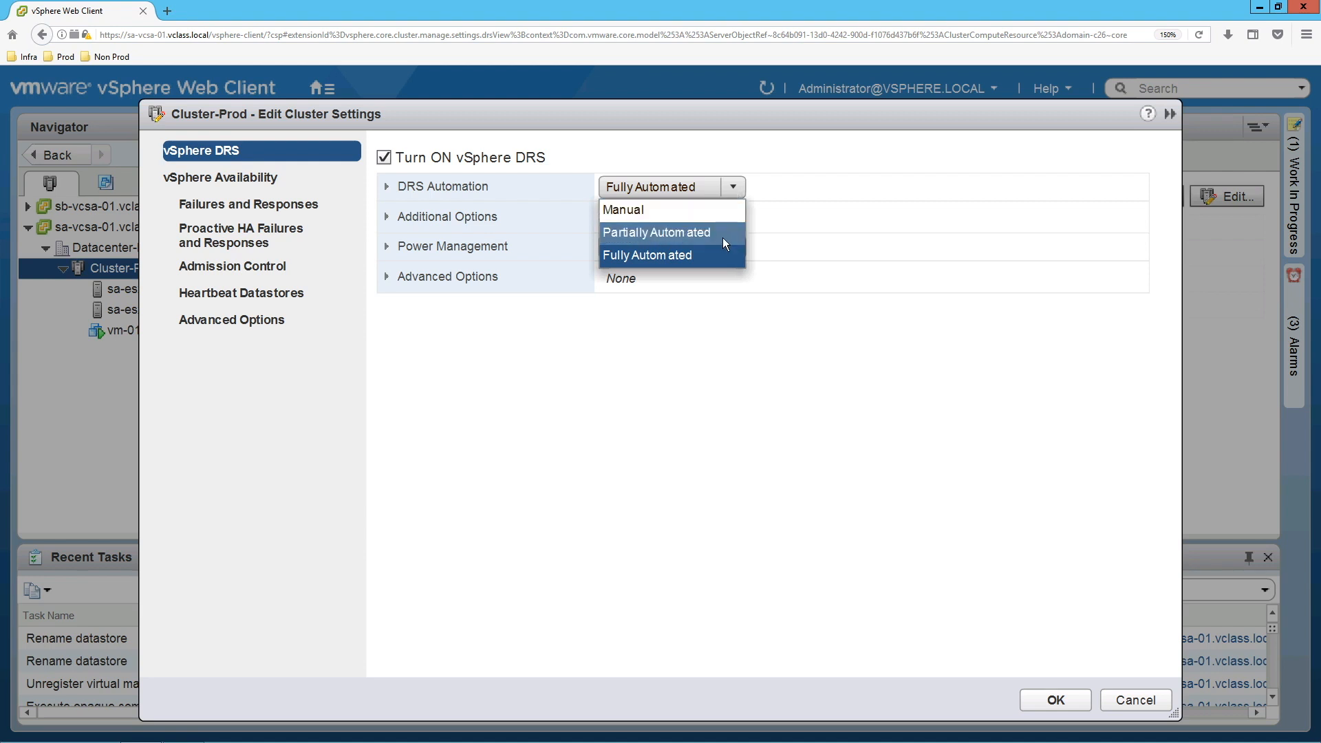
{"action": "mouse_move", "coordinate": [715, 260]}
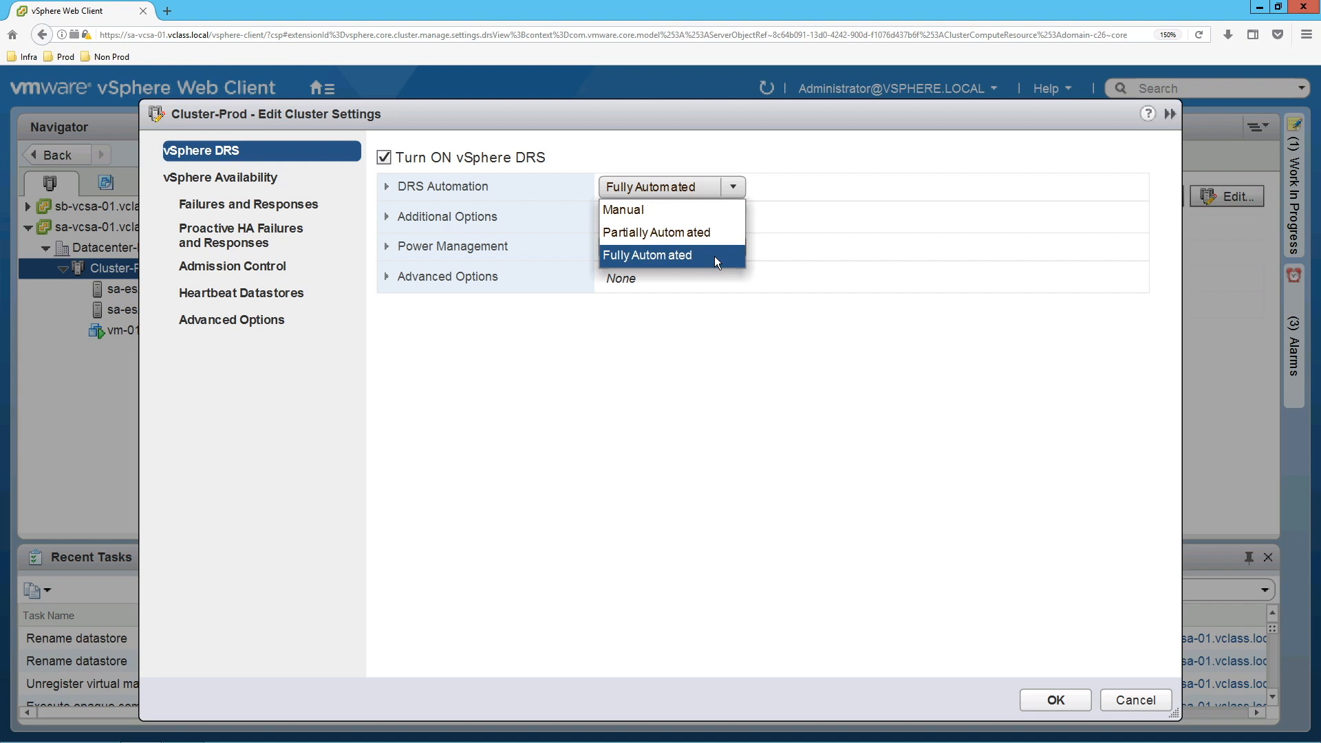
{"action": "left_click", "coordinate": [647, 255]}
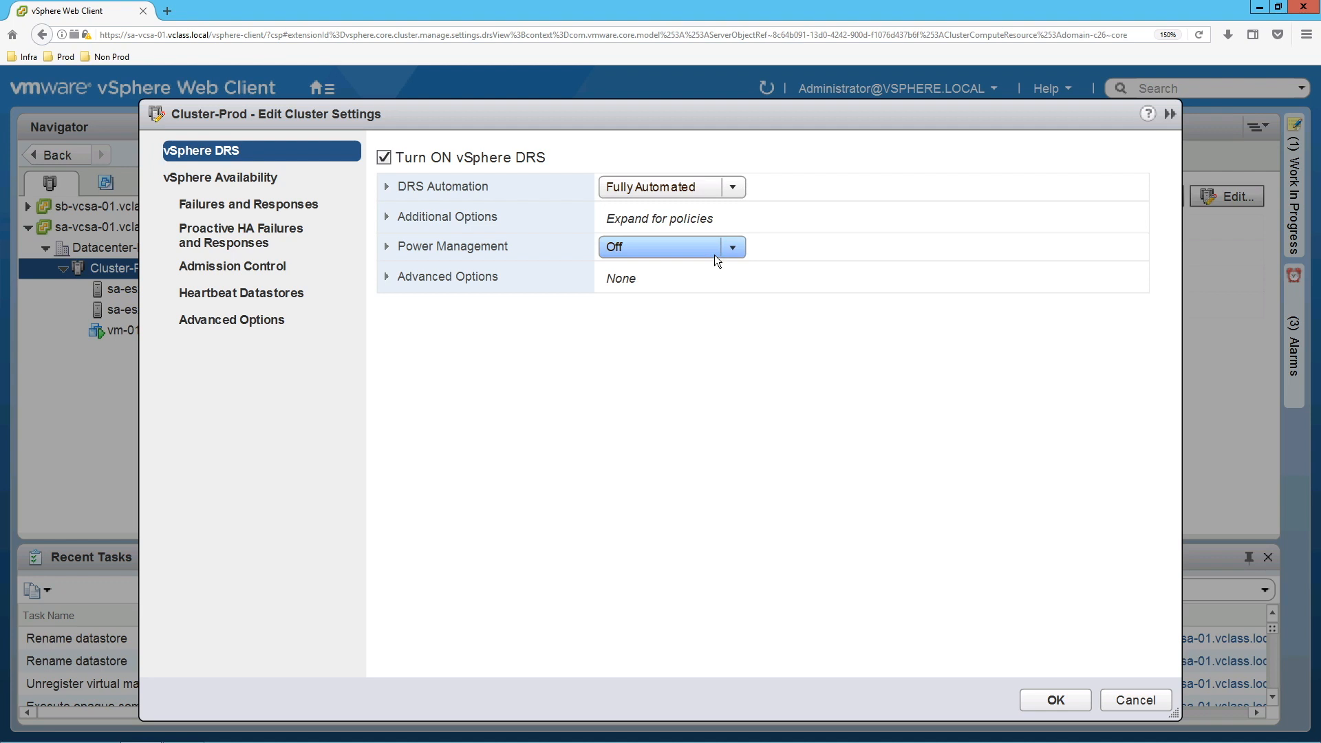
{"action": "mouse_move", "coordinate": [946, 559]}
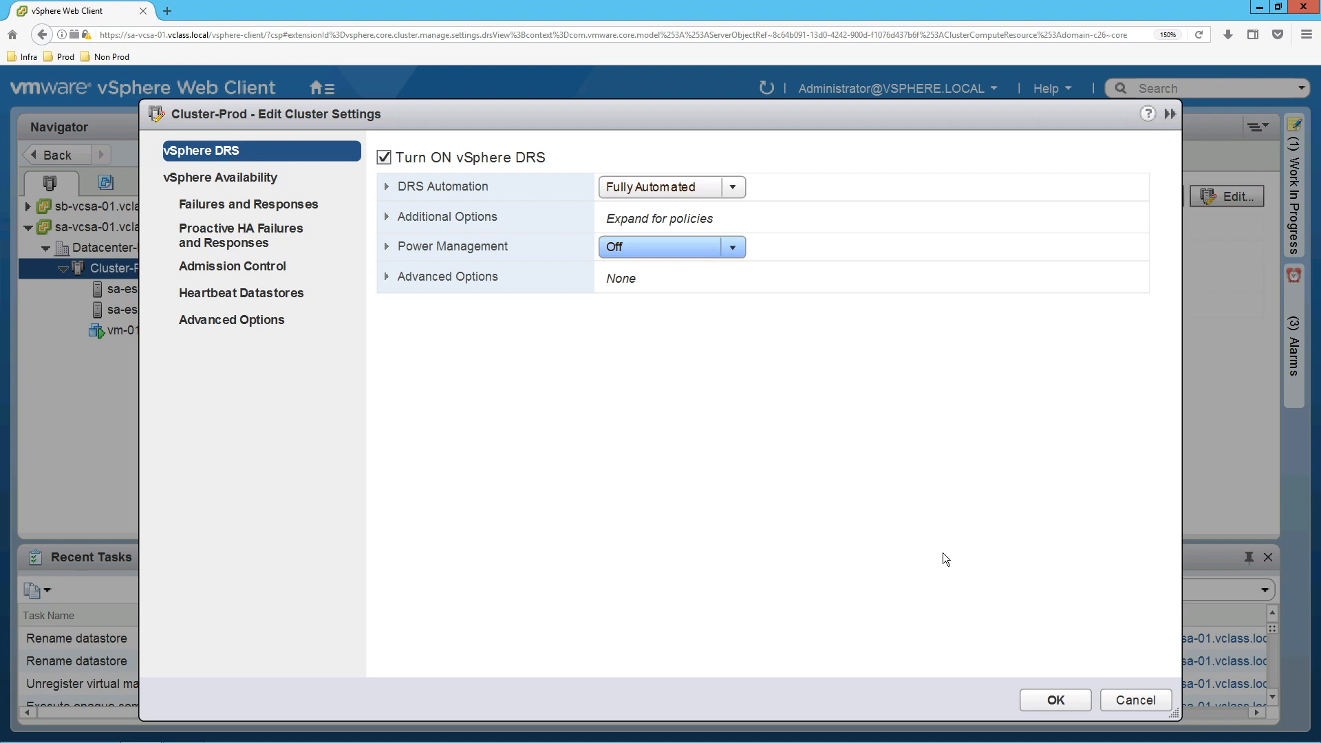
{"action": "left_click", "coordinate": [1054, 699]}
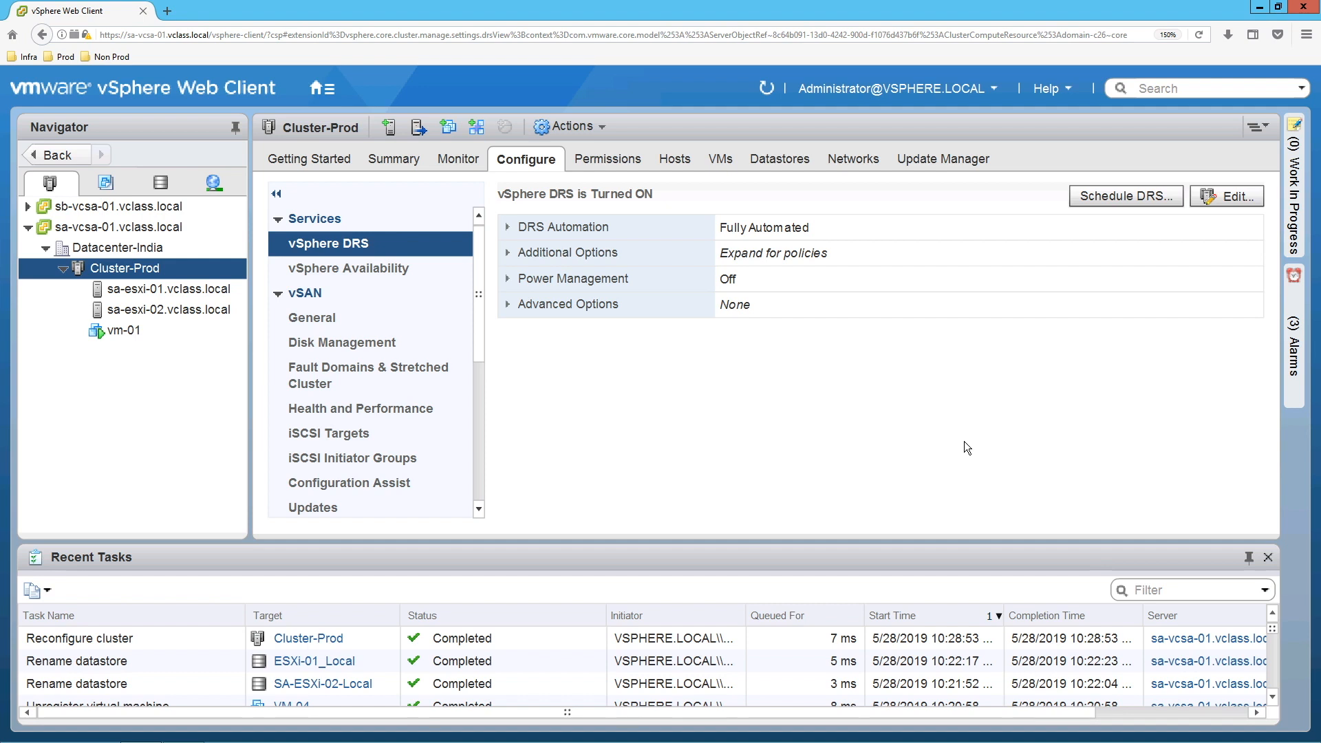
{"action": "mouse_move", "coordinate": [522, 207]}
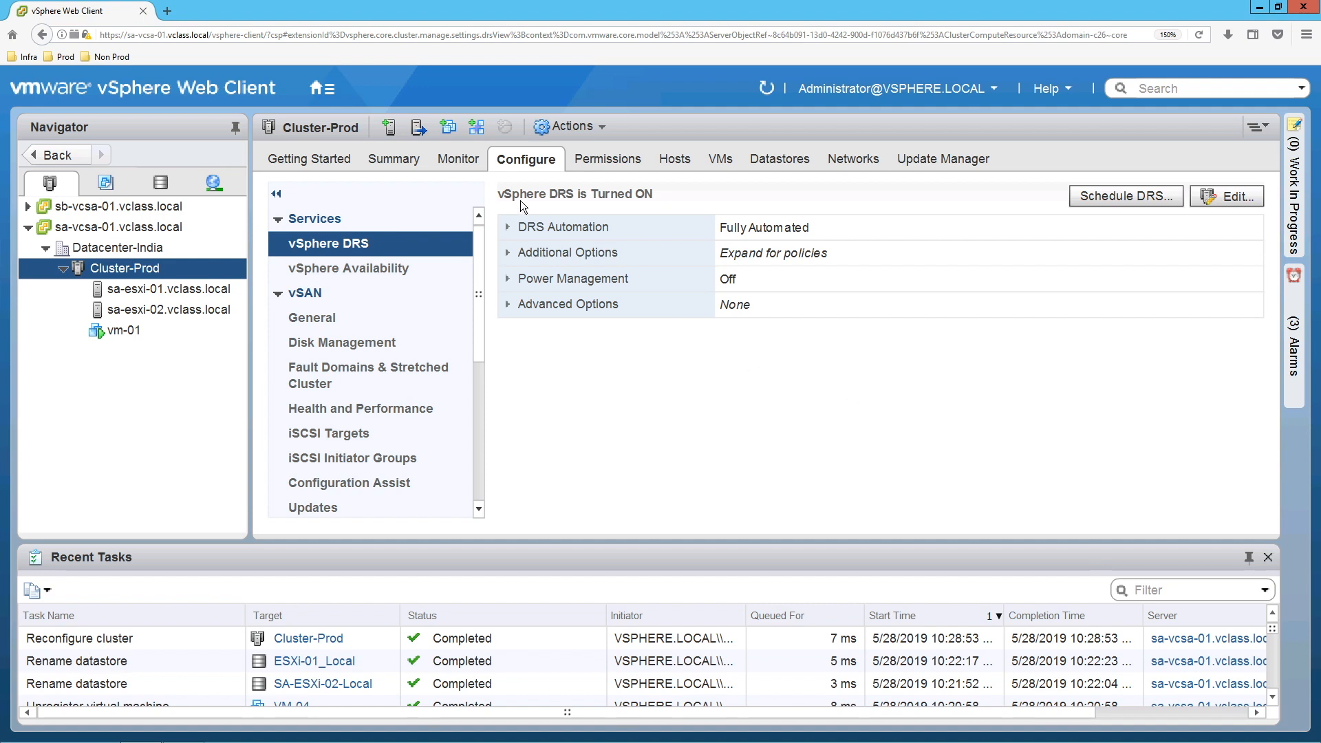
Switch to Cluster-Prod's Summary page after confirming DRS reads Turned ON
{"action": "left_click", "coordinate": [396, 158]}
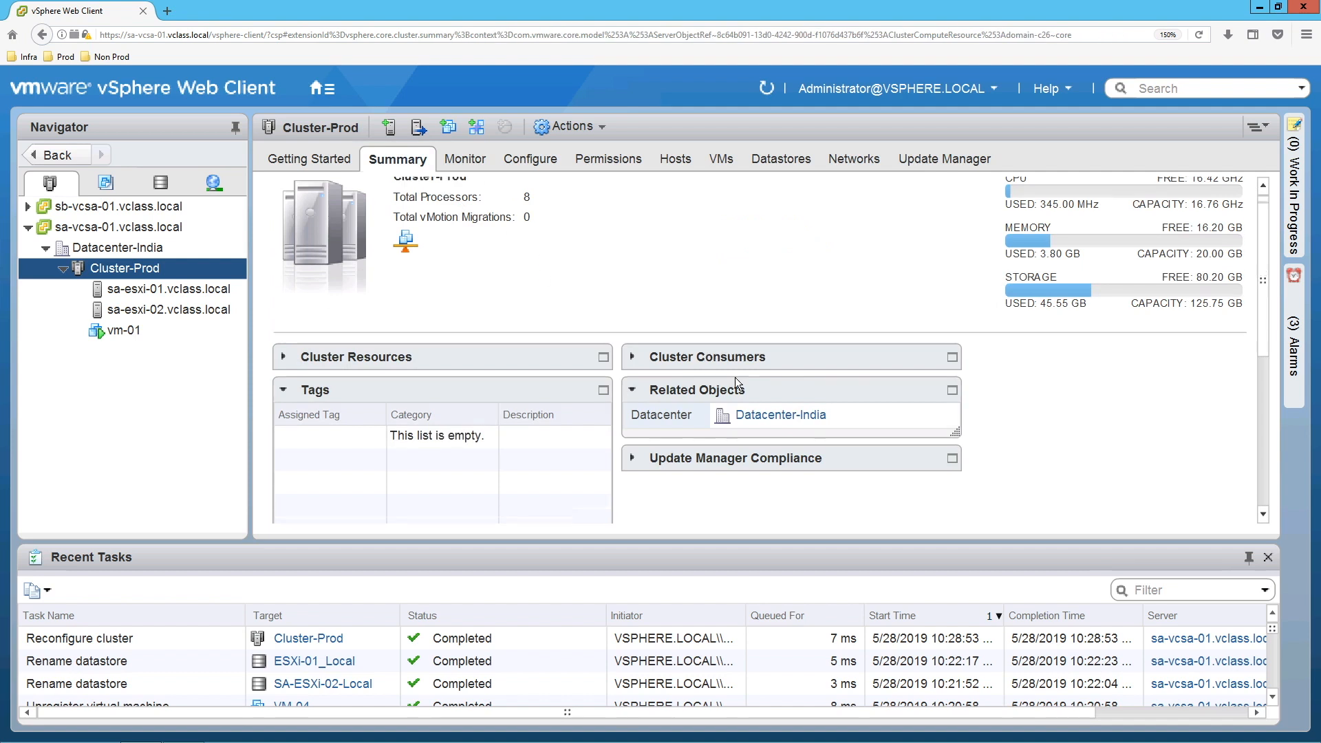
Scroll the Summary page down to the vSphere DRS panel showing Fully Automated migration
{"action": "scroll", "scroll_direction": "down", "scroll_amount": 3}
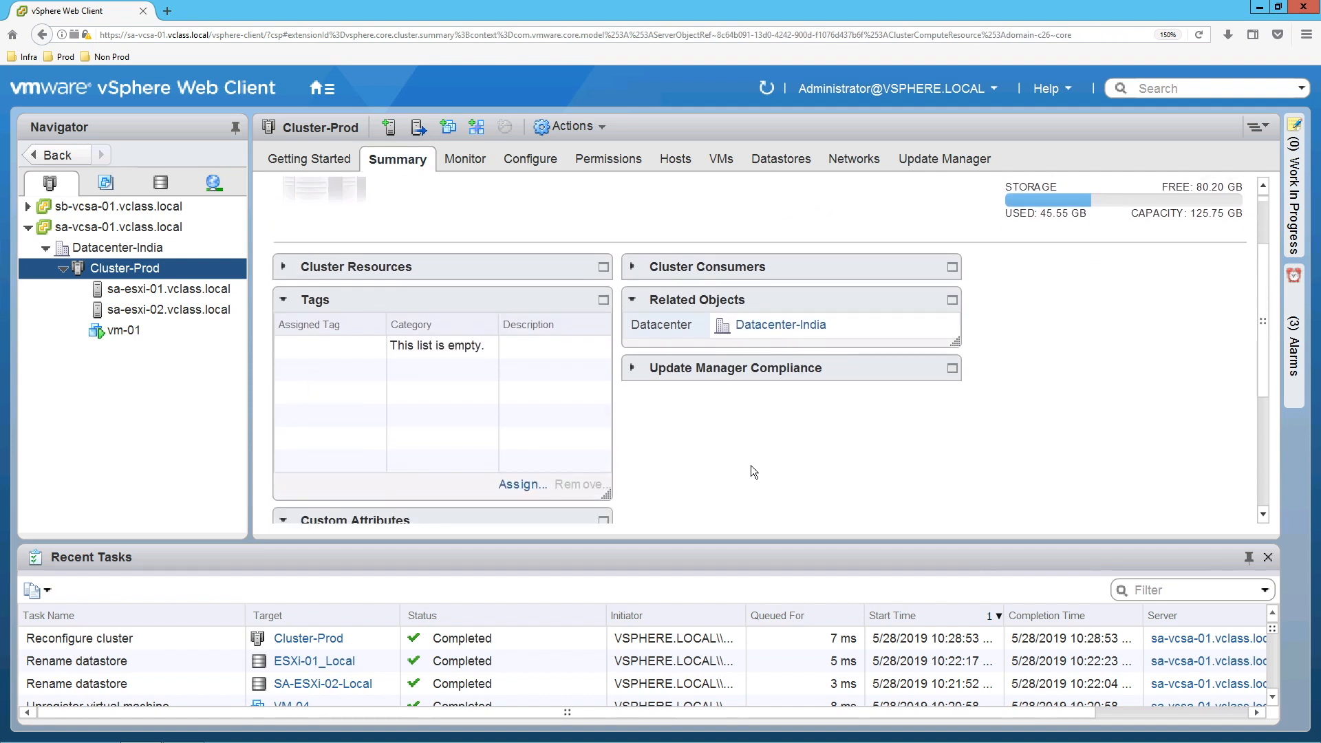
{"action": "scroll", "scroll_direction": "down", "scroll_amount": 3}
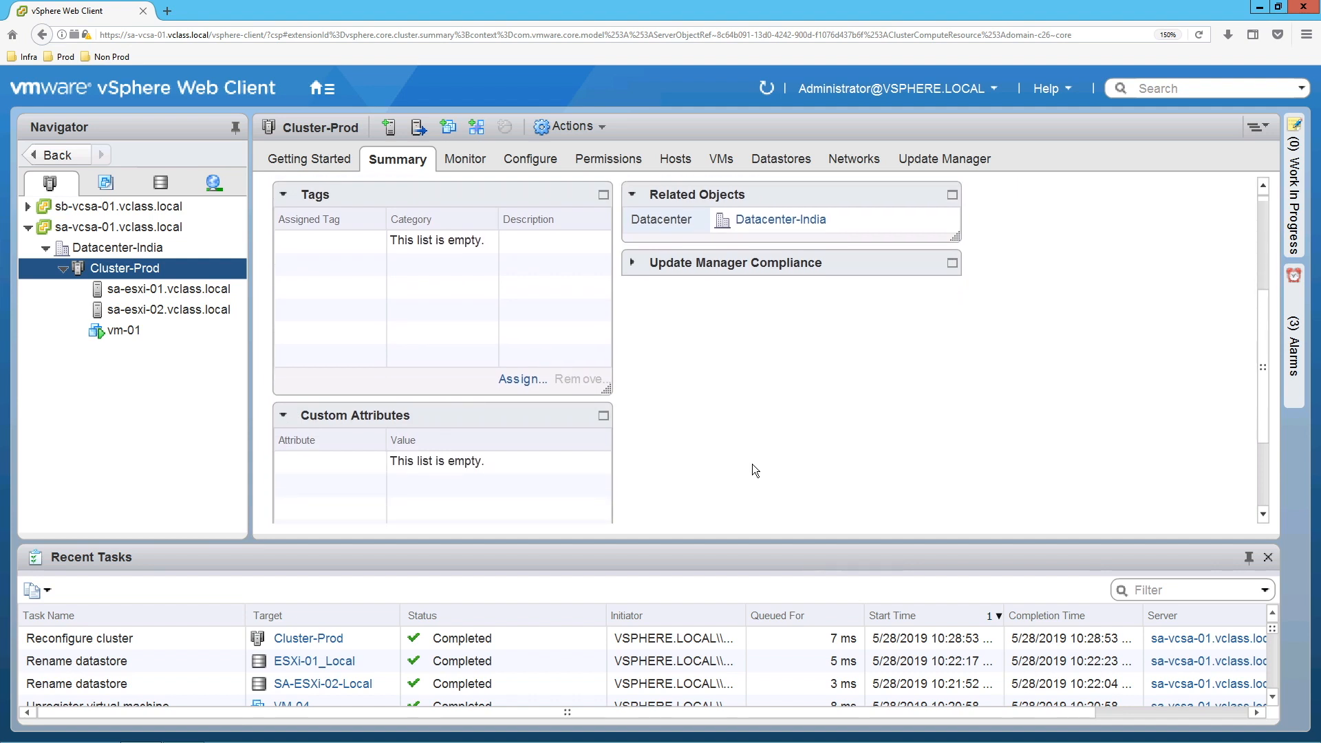
{"action": "scroll", "scroll_direction": "down", "scroll_amount": 3}
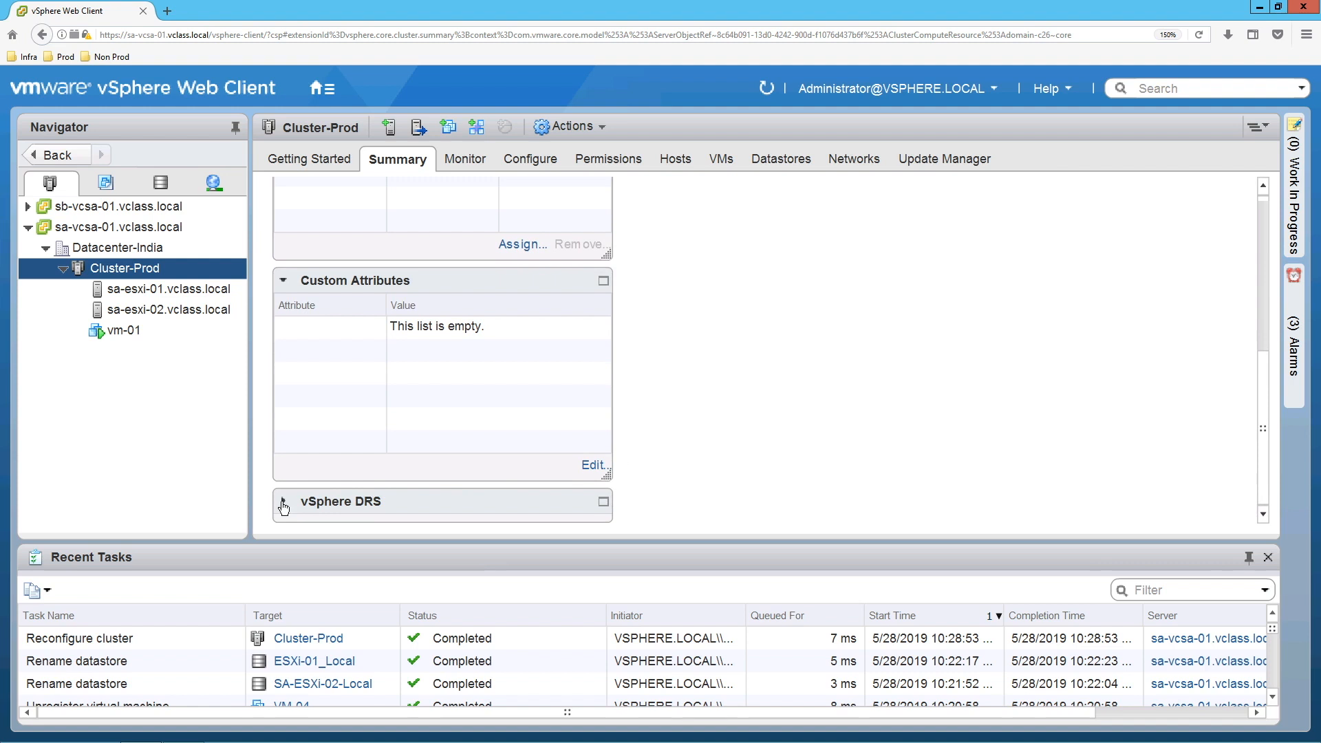
{"action": "mouse_move", "coordinate": [284, 506]}
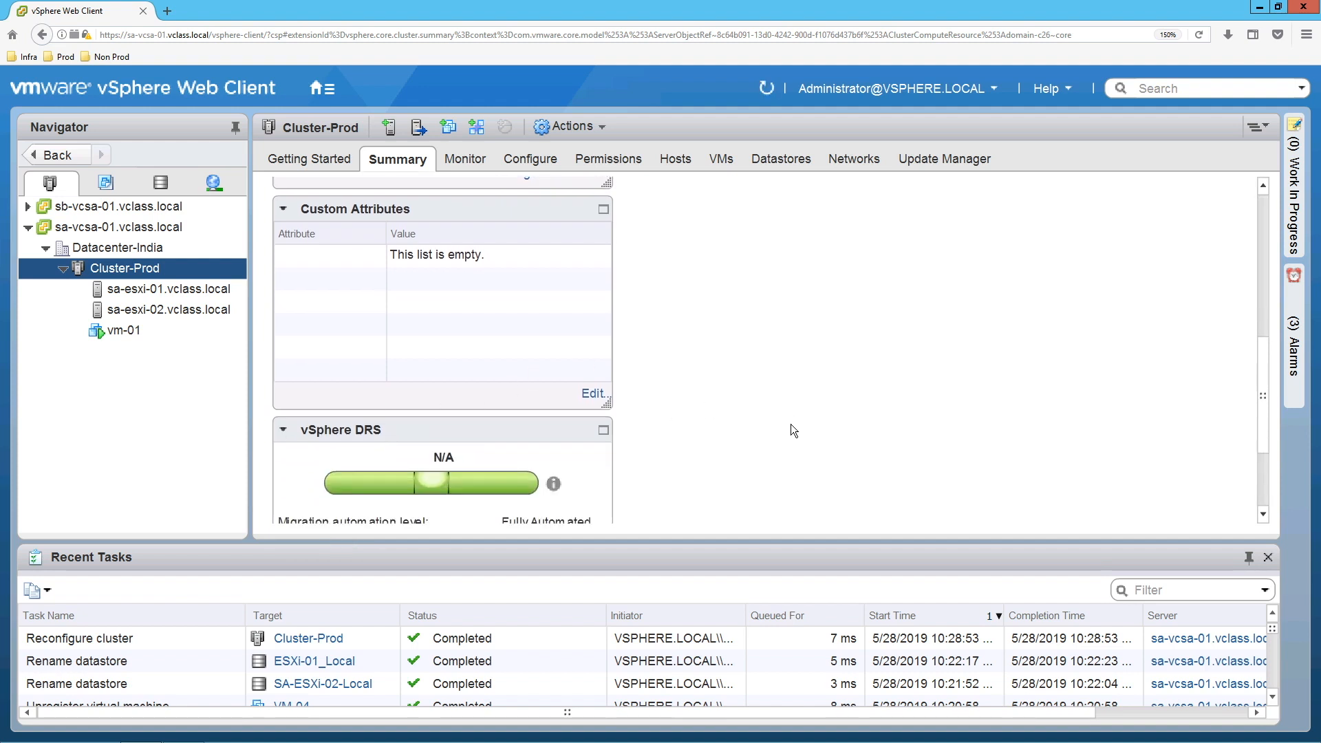
{"action": "scroll", "scroll_direction": "down", "scroll_amount": 3}
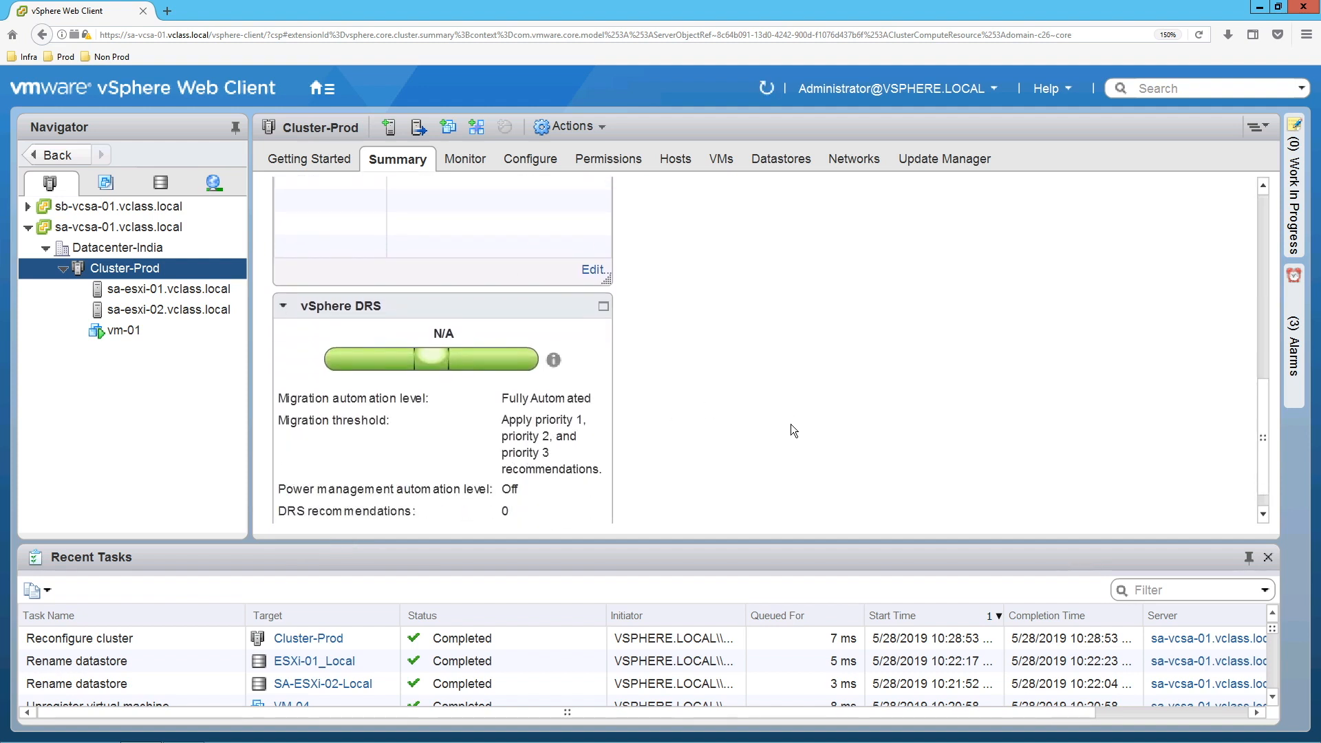